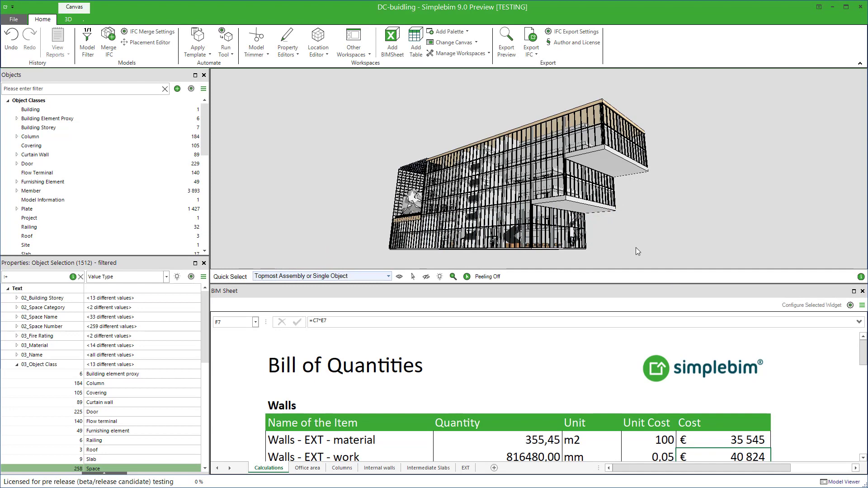
pyautogui.moveTo(856, 344)
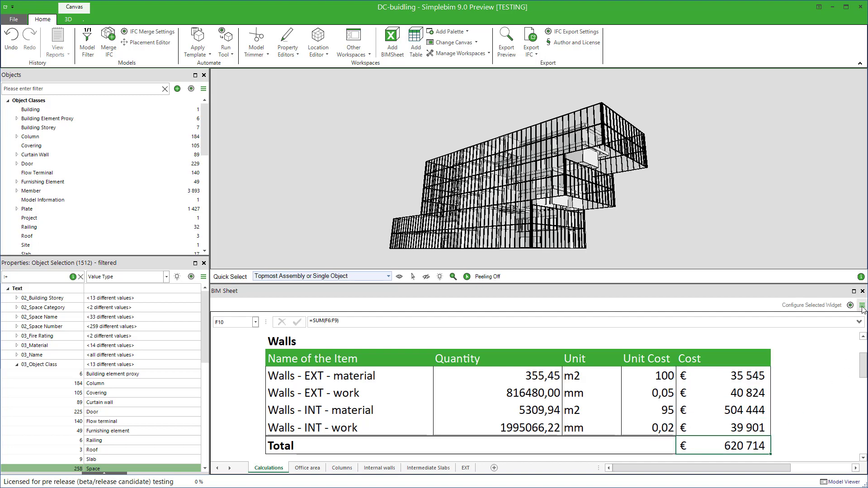
# - Show only the 425 Wall objects in the 3D model via the Objects palette
pyautogui.click(861, 304)
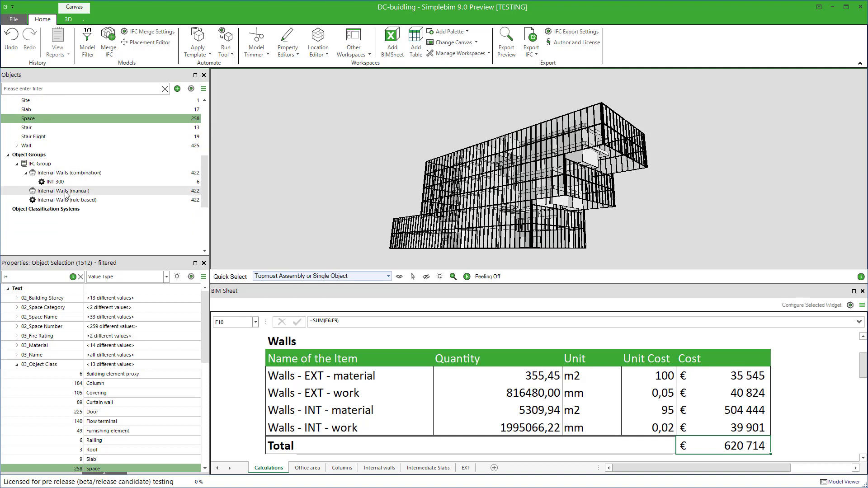
pyautogui.moveTo(138, 195)
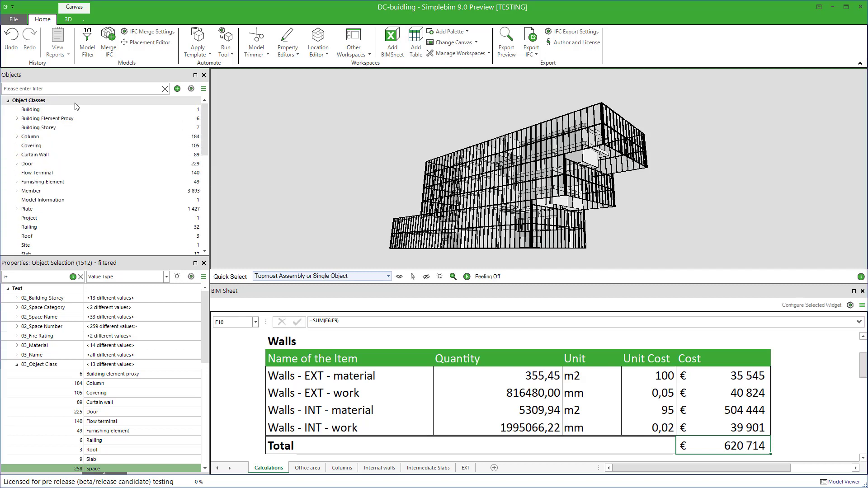
pyautogui.click(28, 227)
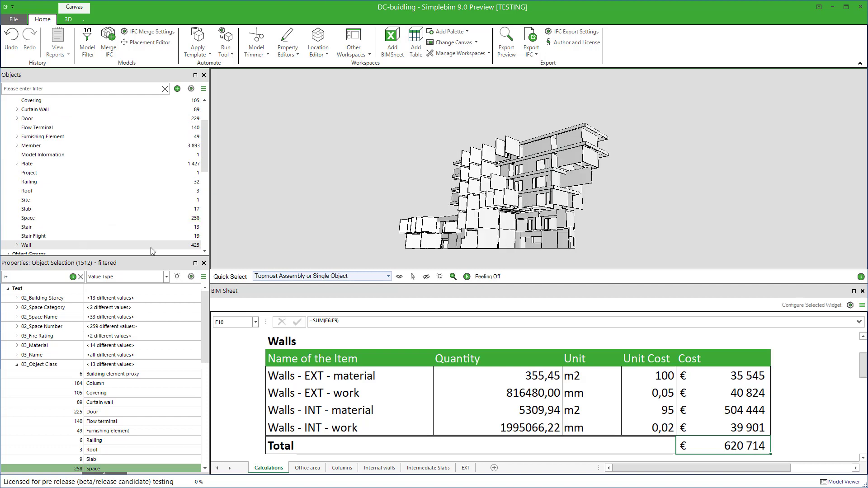
pyautogui.click(25, 245)
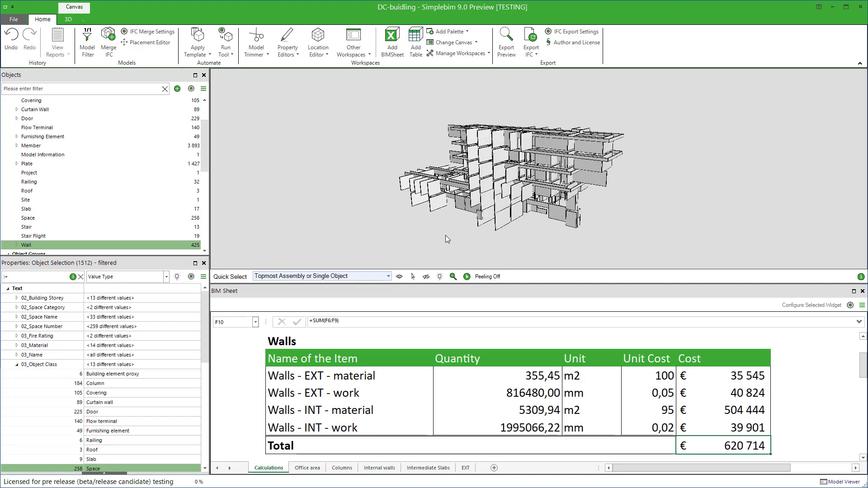
pyautogui.moveTo(438, 246)
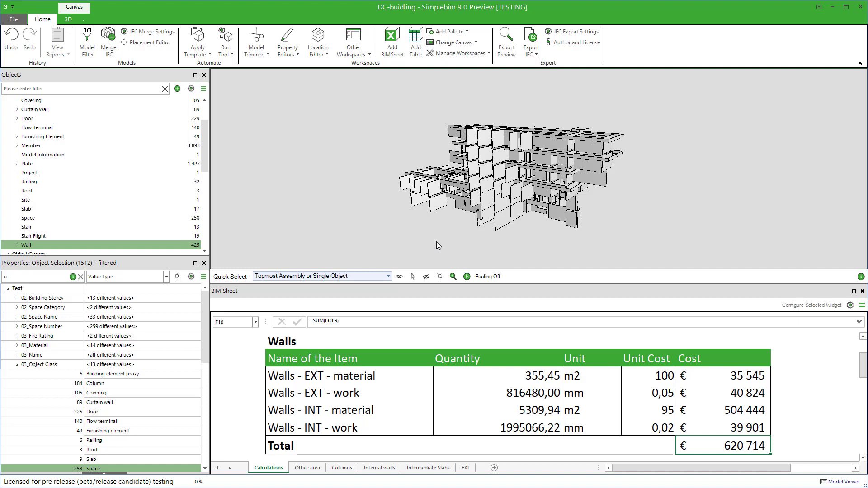
pyautogui.moveTo(339, 224)
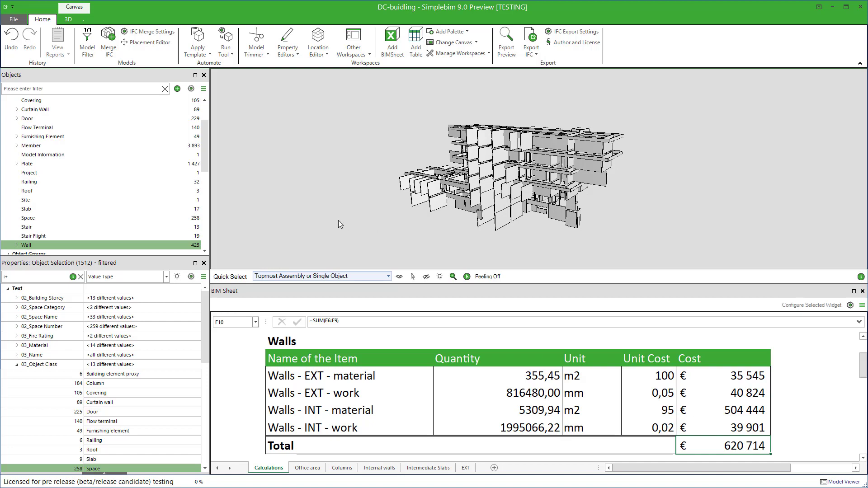
pyautogui.click(67, 19)
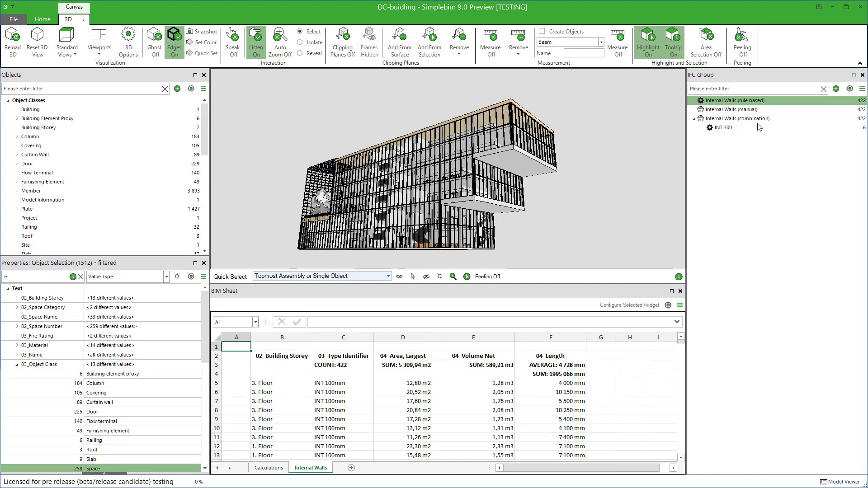
# - Highlight each Internal Walls group's walls, then the INT 300 group's walls
pyautogui.click(736, 109)
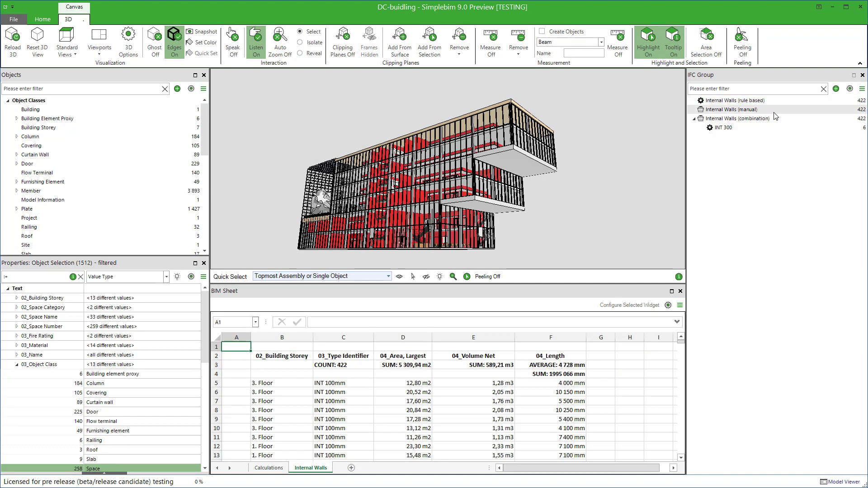
pyautogui.click(736, 100)
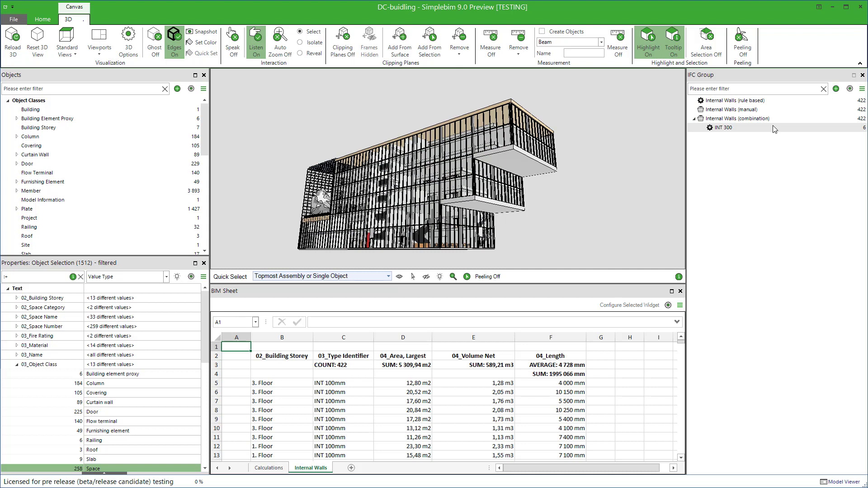
pyautogui.click(722, 128)
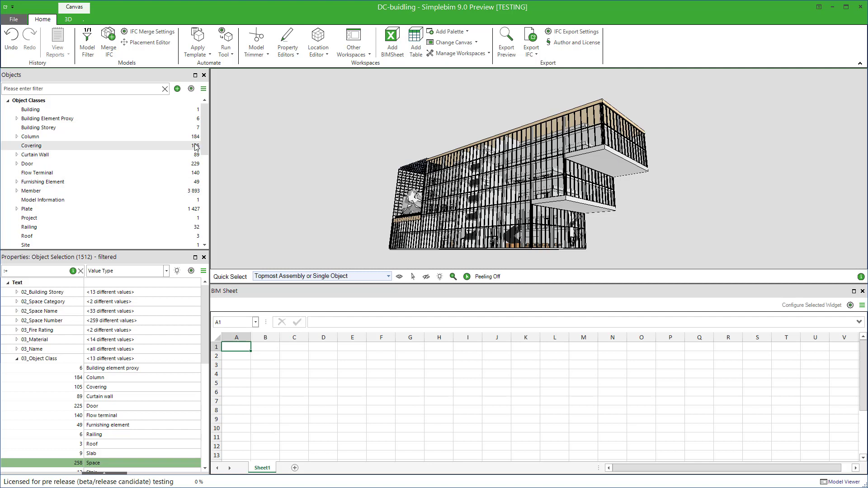
# - Load the MyExistingCalculation.xlsx workbook with its empty Bill of Quantities
pyautogui.scroll(-3)
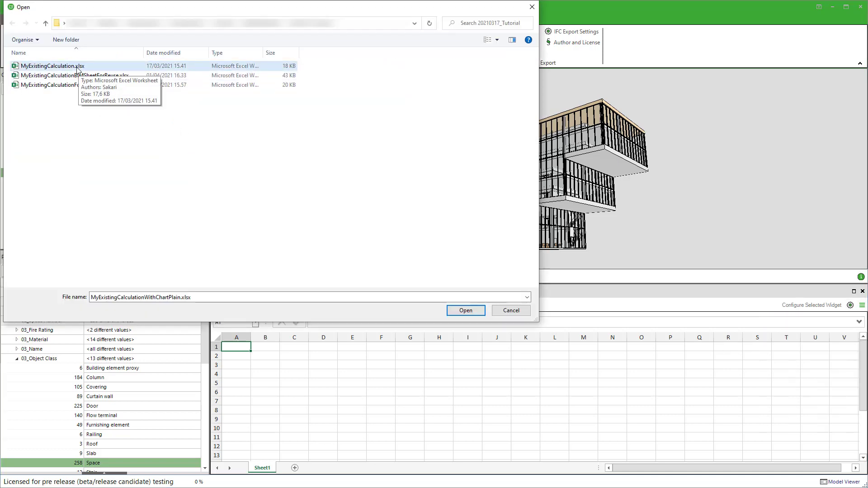
pyautogui.click(465, 310)
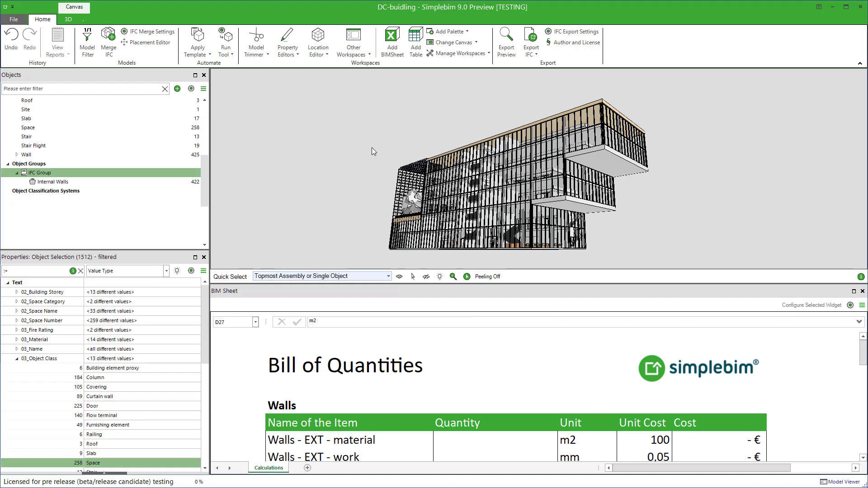
pyautogui.moveTo(327, 212)
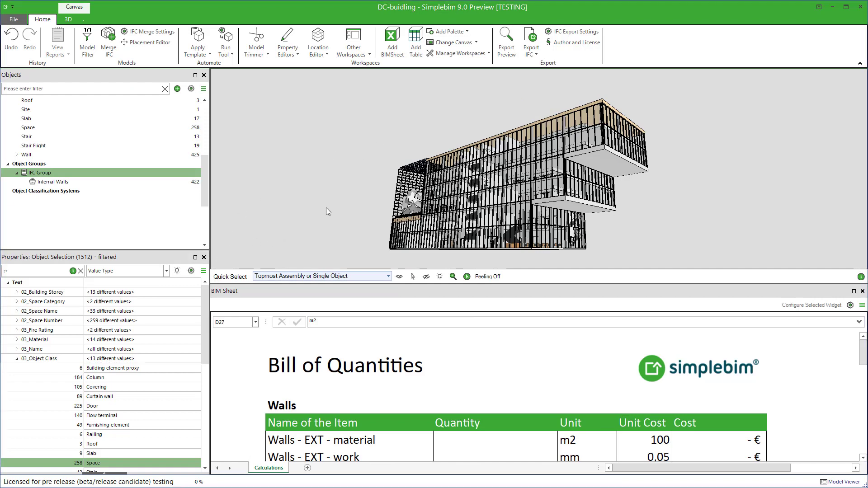
# - Add a second Objects palette and show the IFC Group in its own palette
pyautogui.click(446, 30)
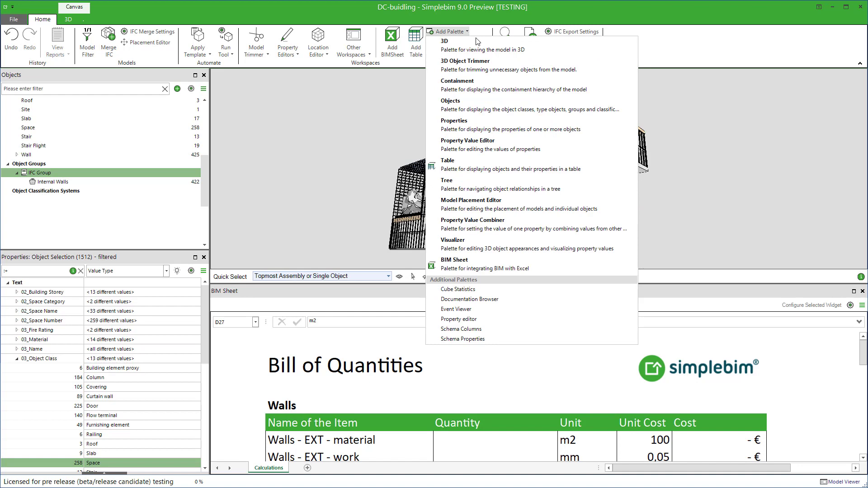
pyautogui.click(450, 100)
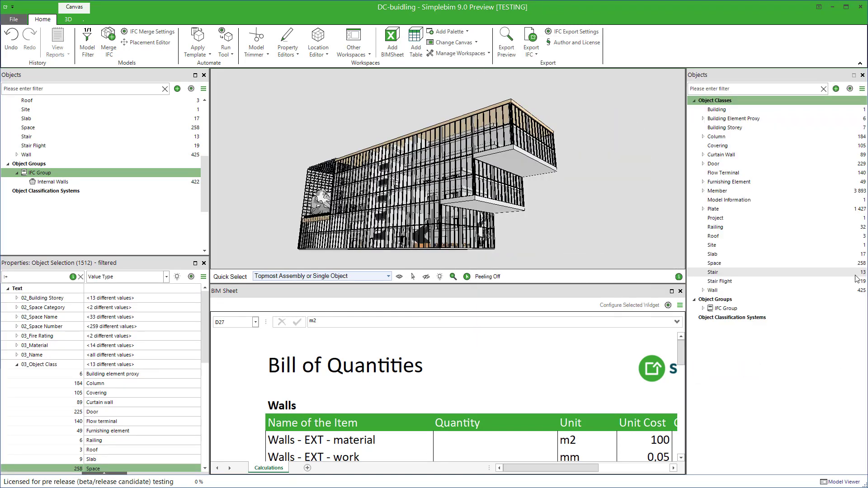
pyautogui.rightClick(724, 308)
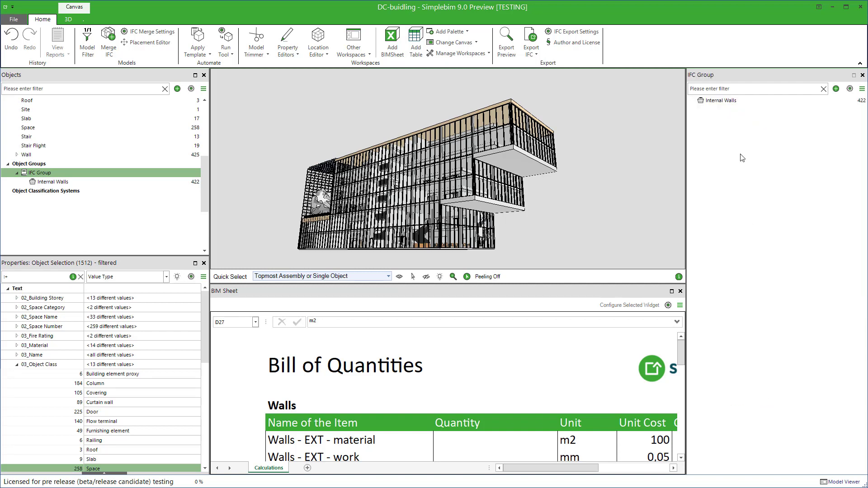
pyautogui.click(721, 100)
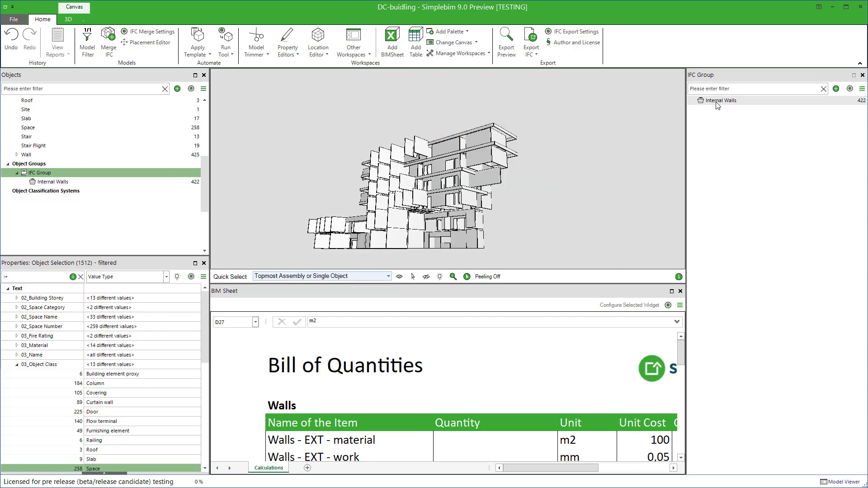
# - Add Sheet2 and fill it with the Internal Walls group's 422 walls with count and sum totals
pyautogui.click(720, 100)
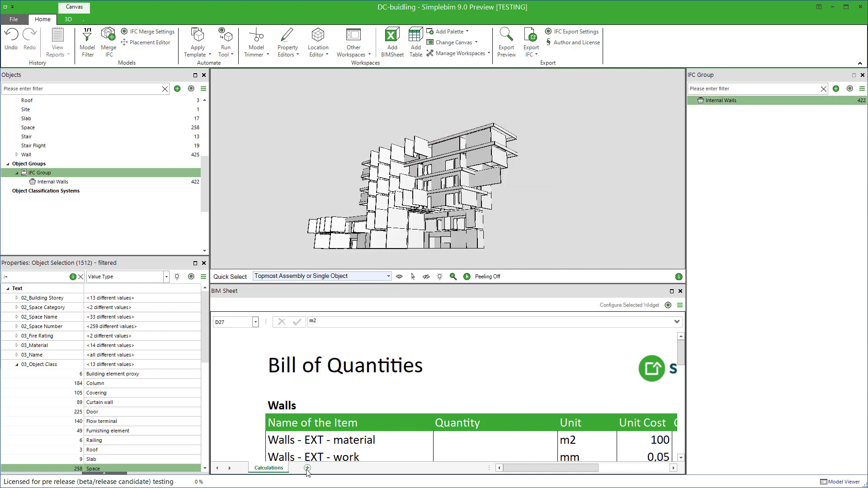
pyautogui.click(308, 468)
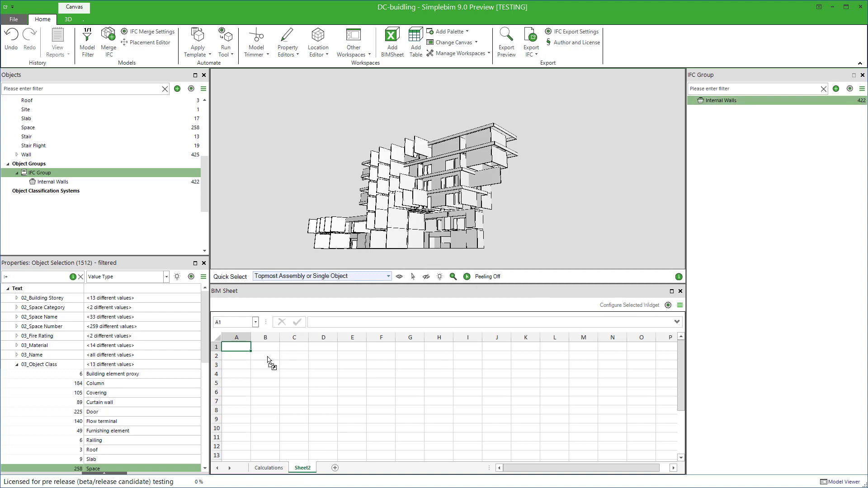
pyautogui.click(280, 344)
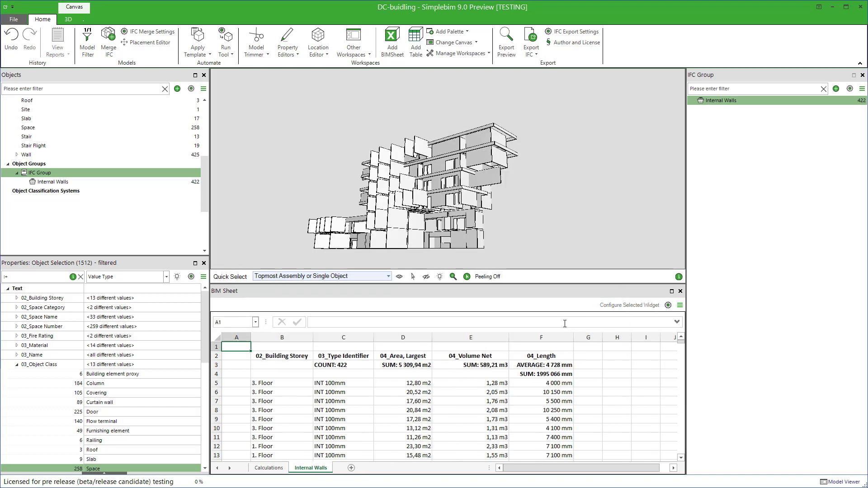
pyautogui.scroll(-3)
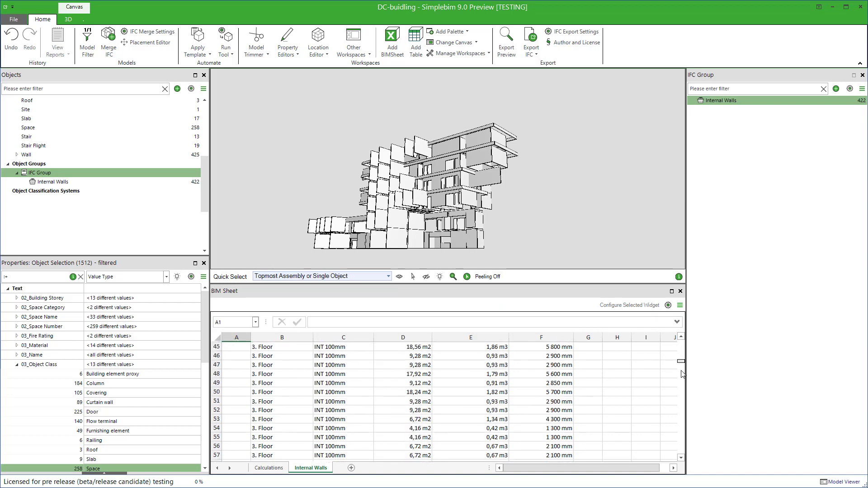
pyautogui.scroll(-3)
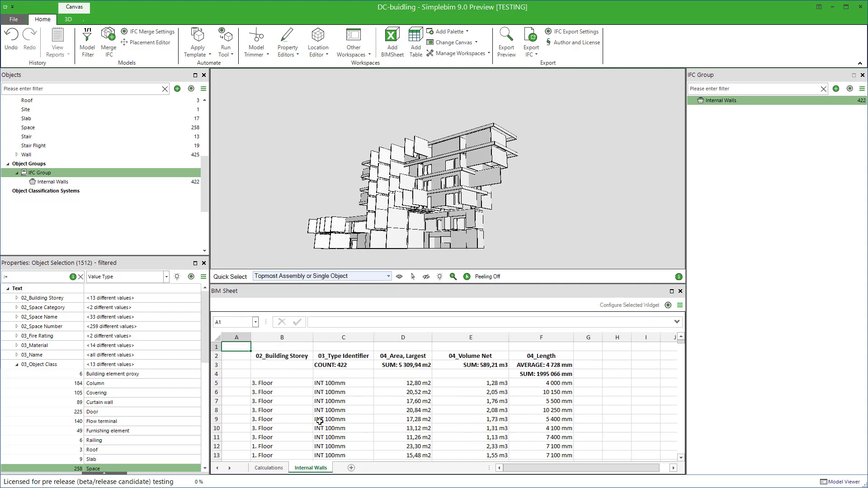
pyautogui.moveTo(368, 408)
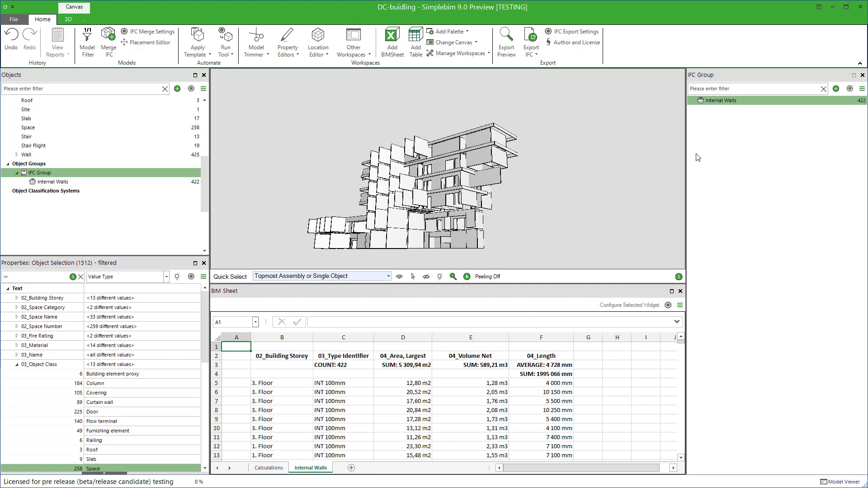
pyautogui.moveTo(688, 300)
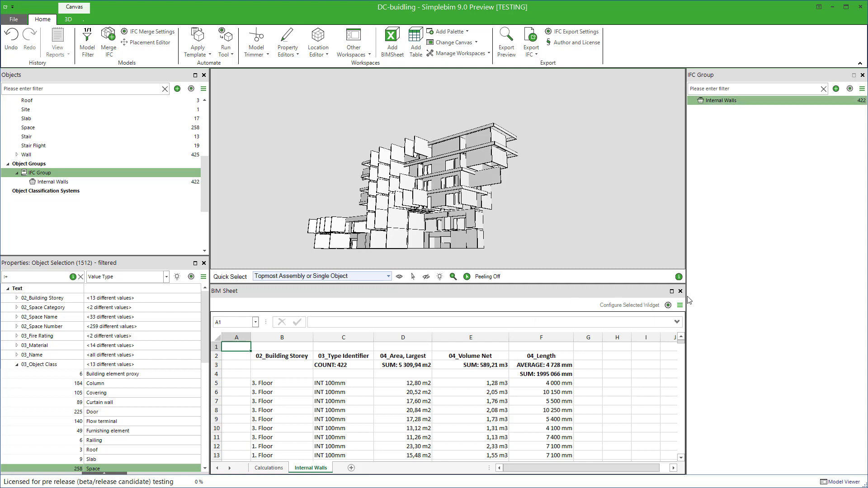
# - Save the BIM Sheet as MyExistingCalculationBIMSheetForReuseBasedOnGroups.xlsx
pyautogui.click(679, 305)
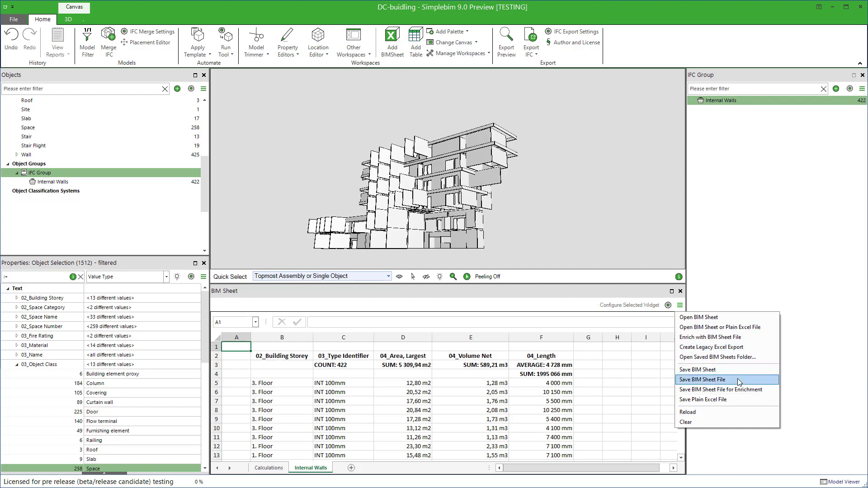
pyautogui.click(703, 380)
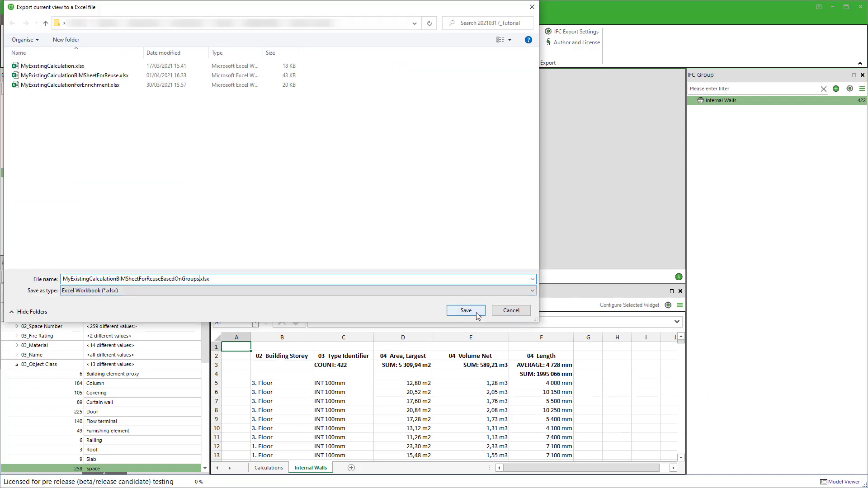
pyautogui.click(464, 310)
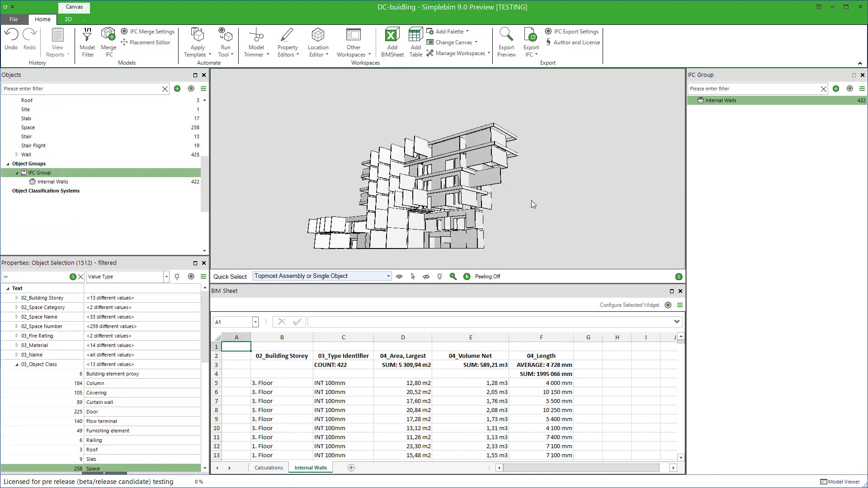
pyautogui.moveTo(500, 161)
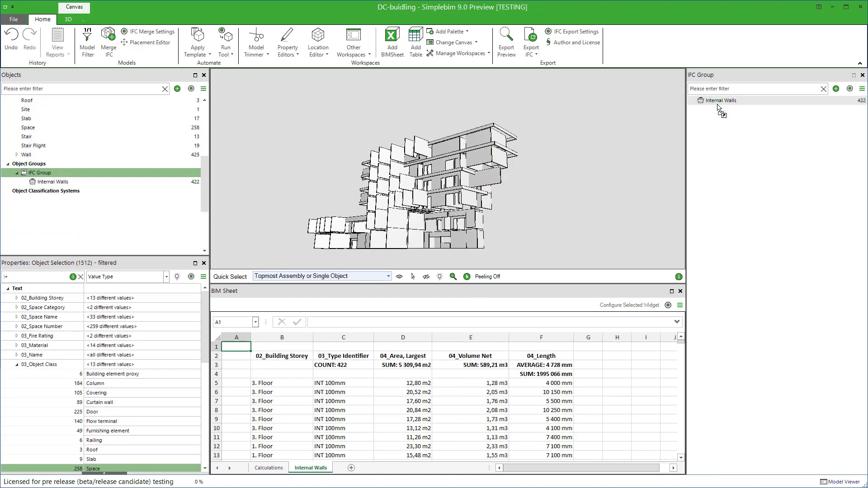
# - Reload the BIM Sheet so the Internal Walls data is rebuilt from the group
pyautogui.rightClick(721, 100)
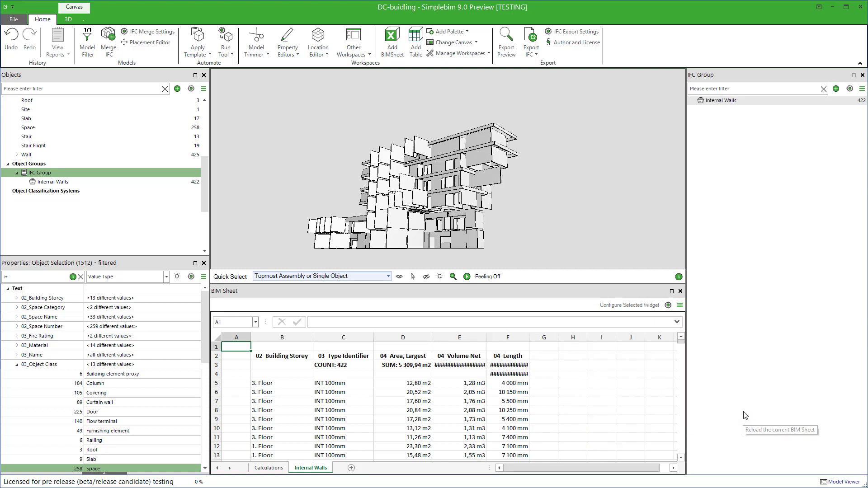
pyautogui.moveTo(493, 338)
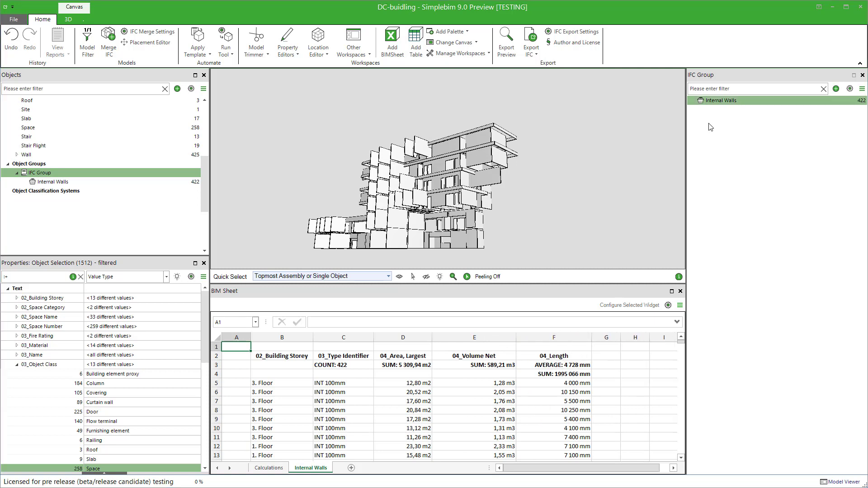
# - Delete the Internal Walls group and start a new object group
pyautogui.rightClick(721, 101)
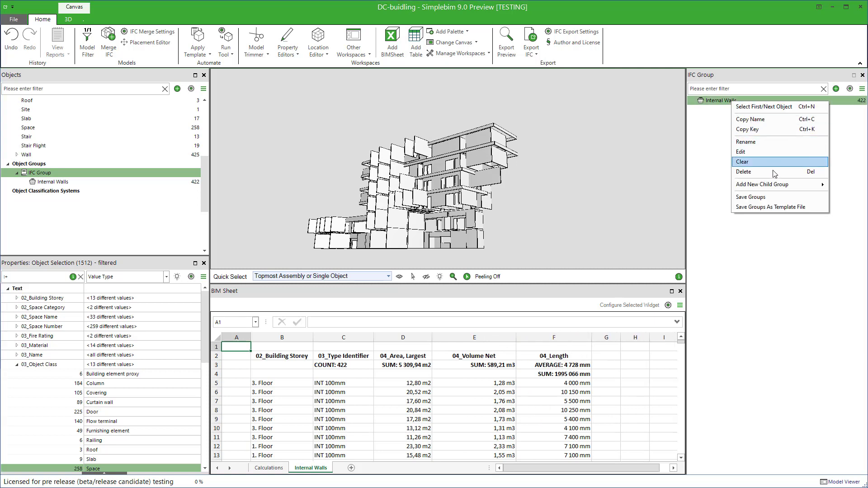
pyautogui.click(742, 161)
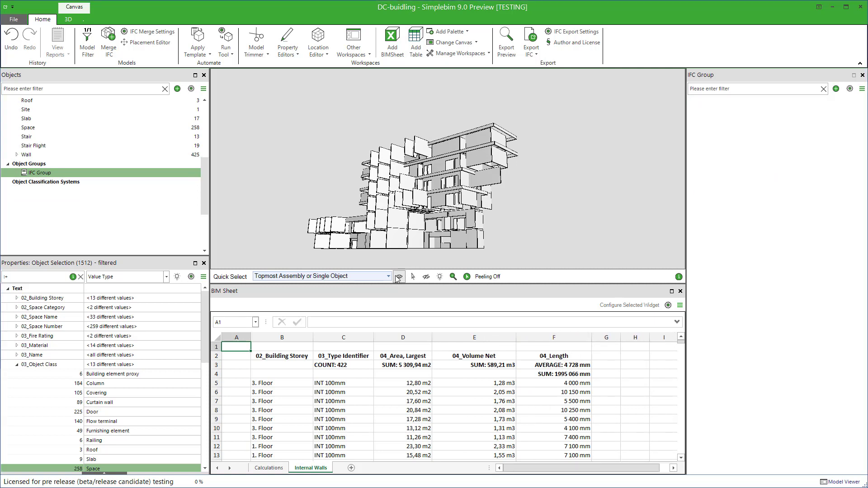
pyautogui.click(835, 89)
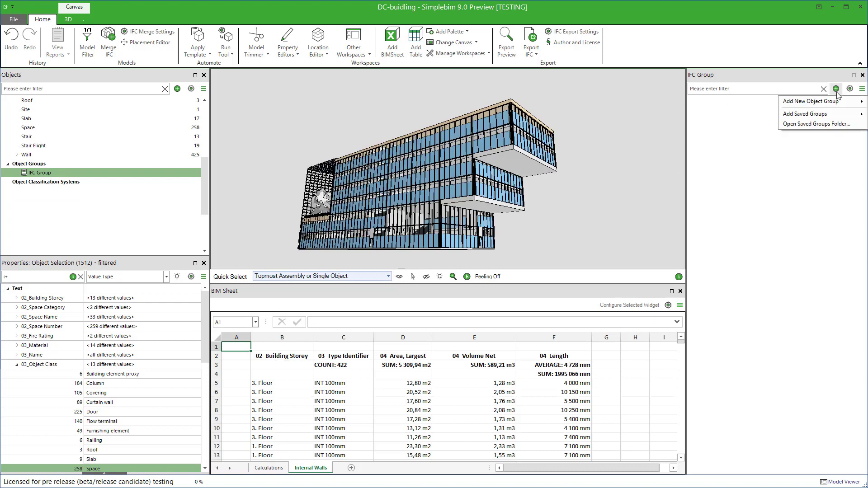
pyautogui.click(810, 100)
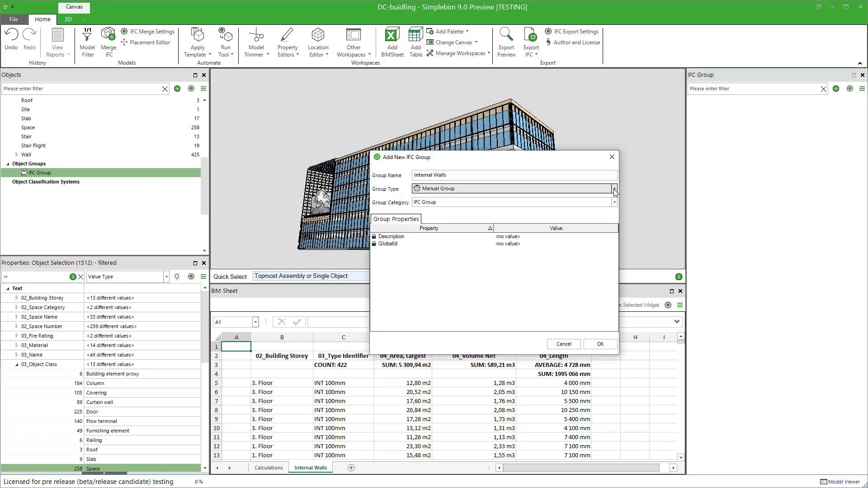
# - Make it a rule-based group of Walls whose 03_Type Identifier starts with INT
pyautogui.click(613, 188)
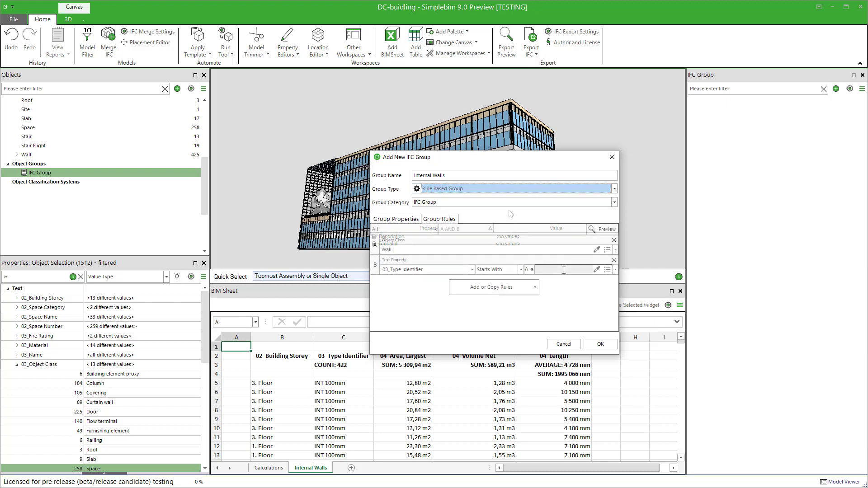
pyautogui.write('INT')
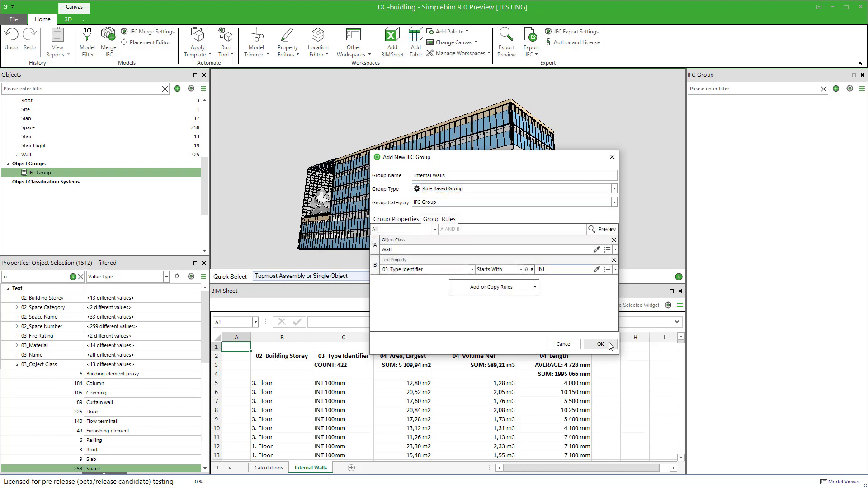
pyautogui.click(601, 344)
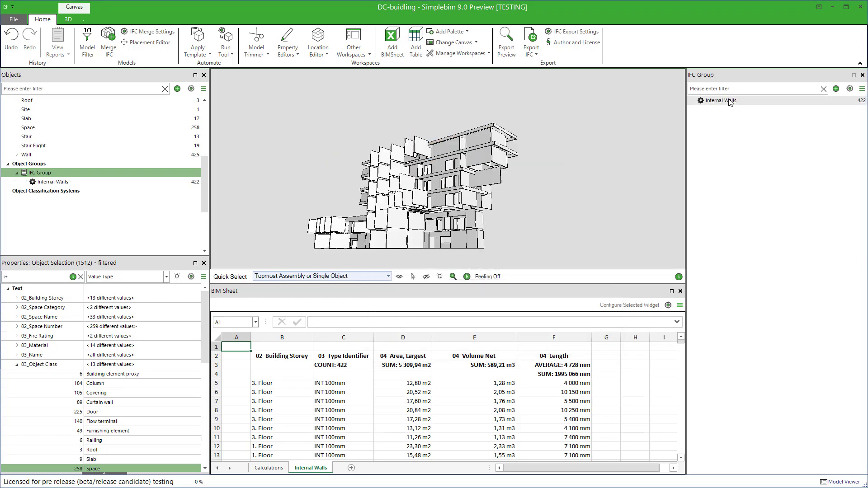
pyautogui.click(680, 304)
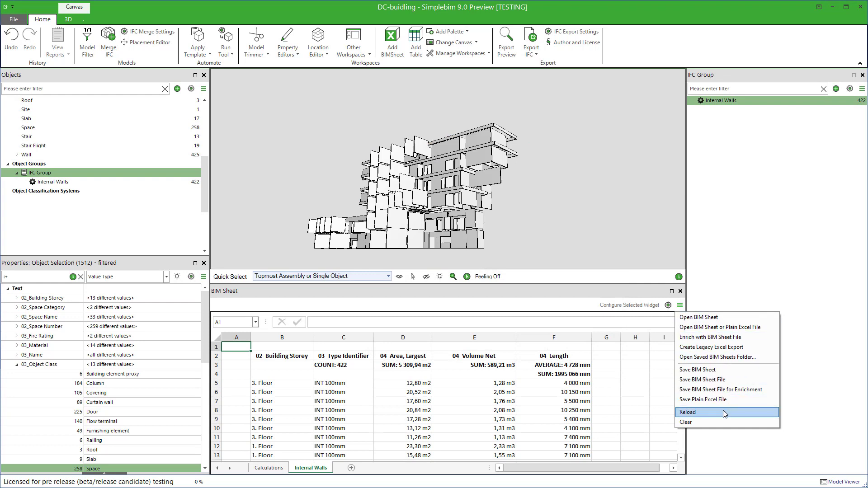